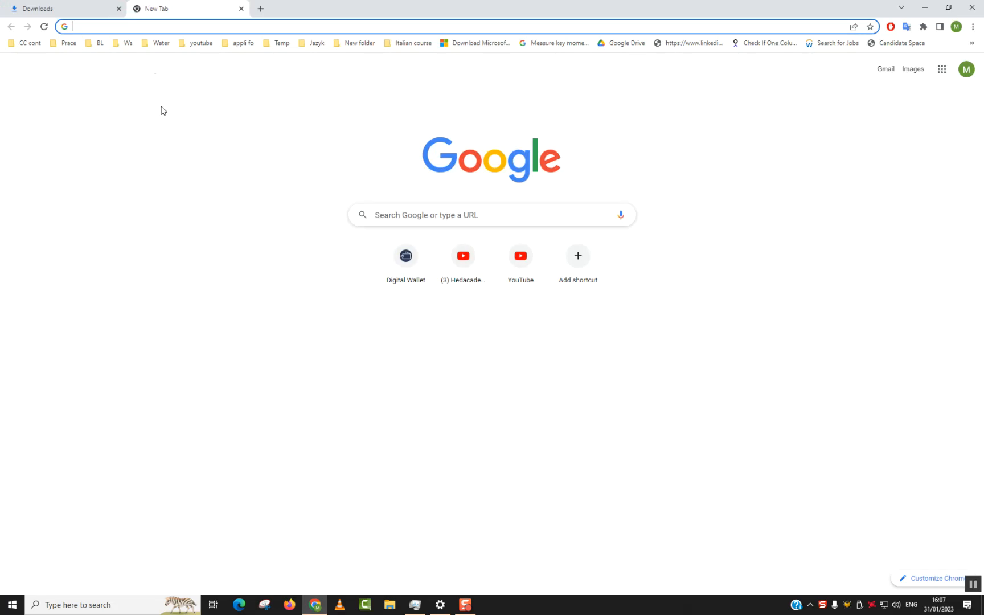
Search 'ubuntu' from the address bar and go to the ubuntu.com suggestion
left_click(250, 26)
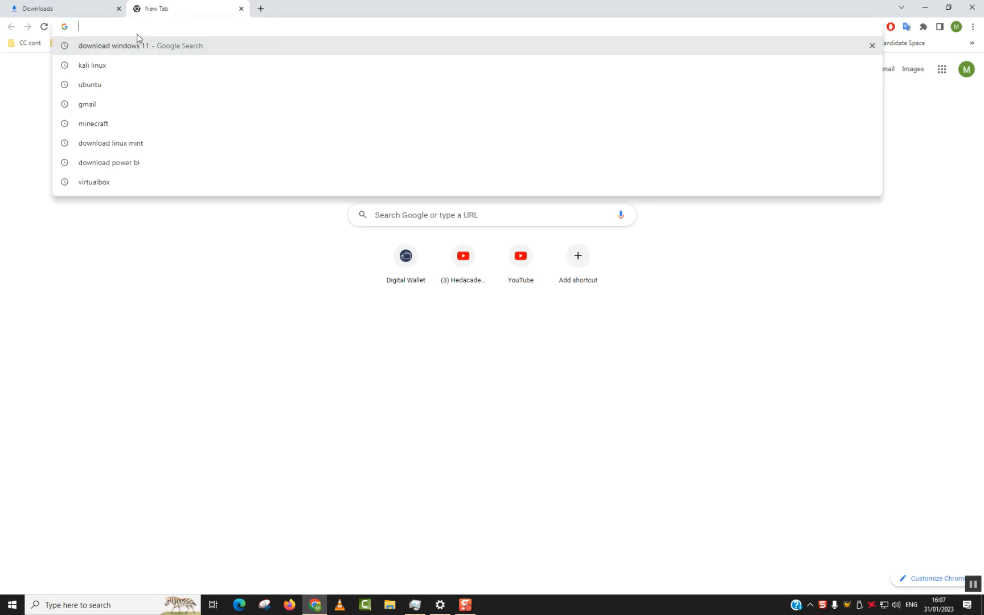
type("ubuntu")
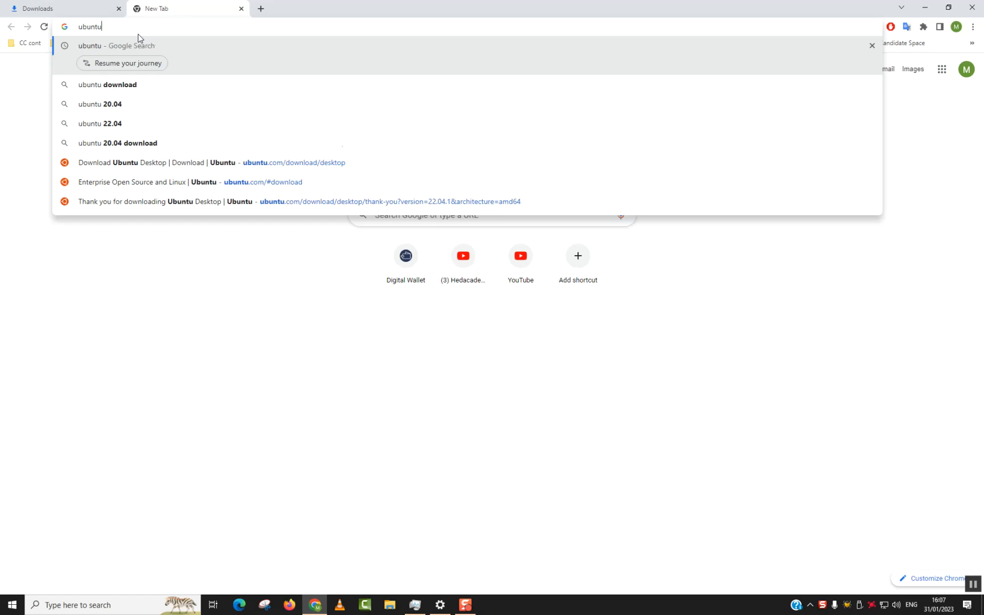
left_click(133, 183)
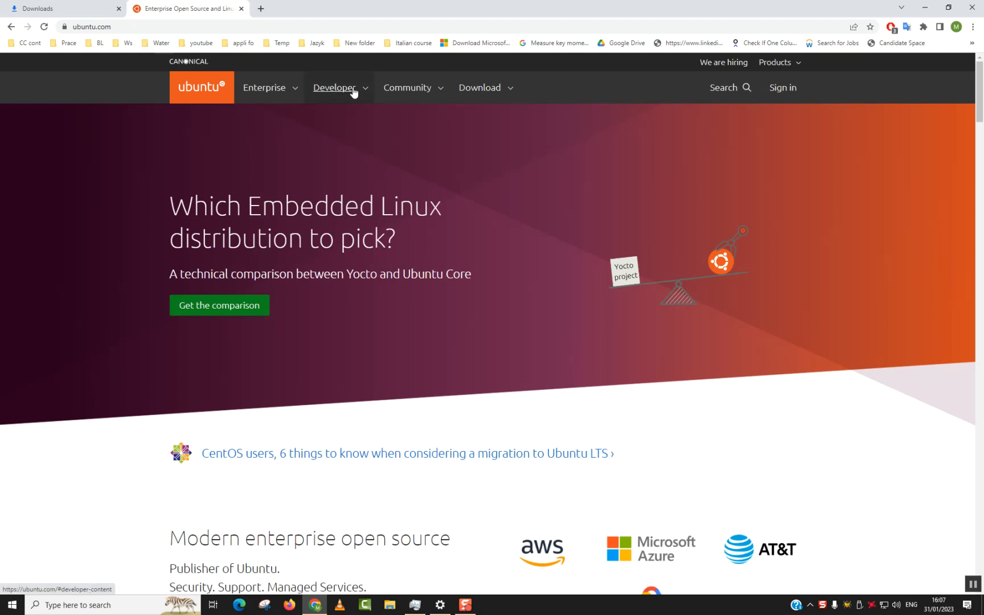
mouse_move(481, 87)
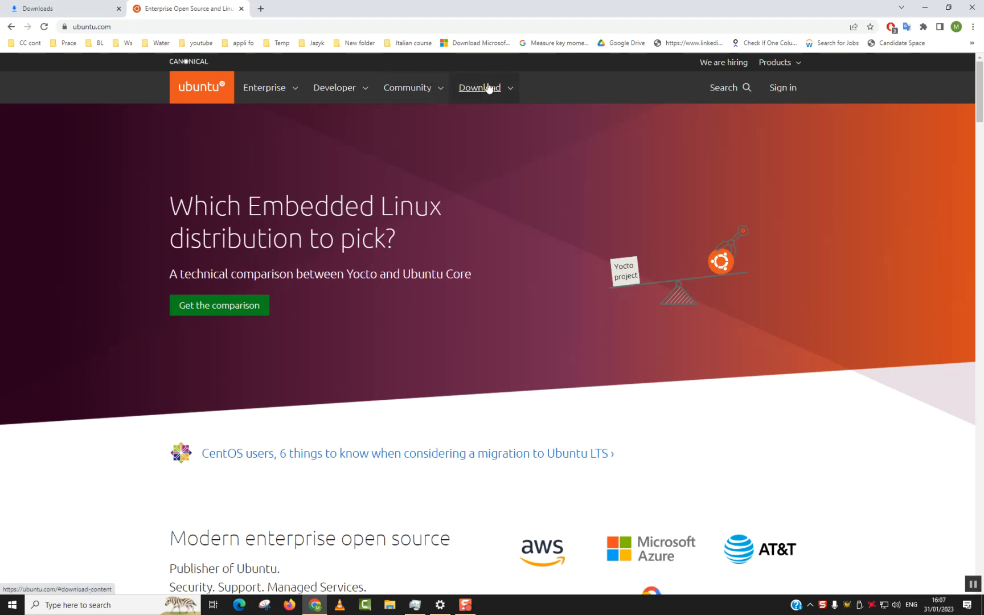
Go to the Download section from the ubuntu.com navigation bar
left_click(480, 88)
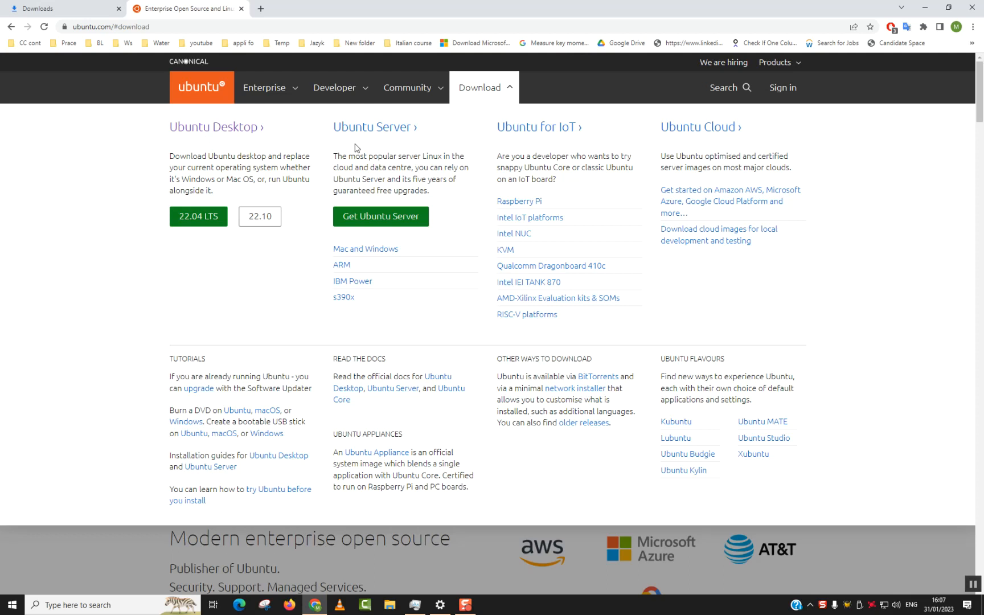
mouse_move(524, 153)
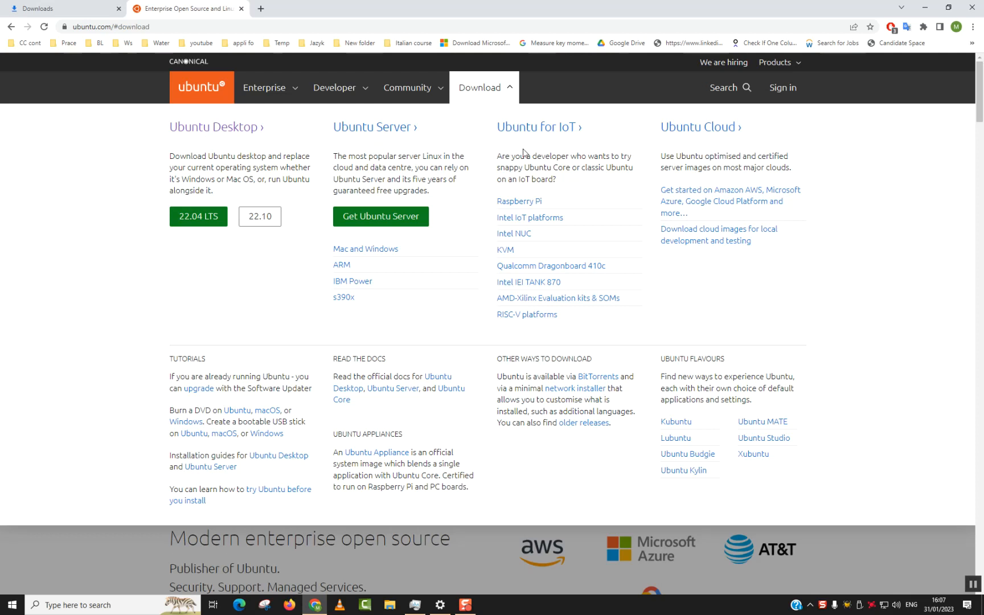
mouse_move(728, 146)
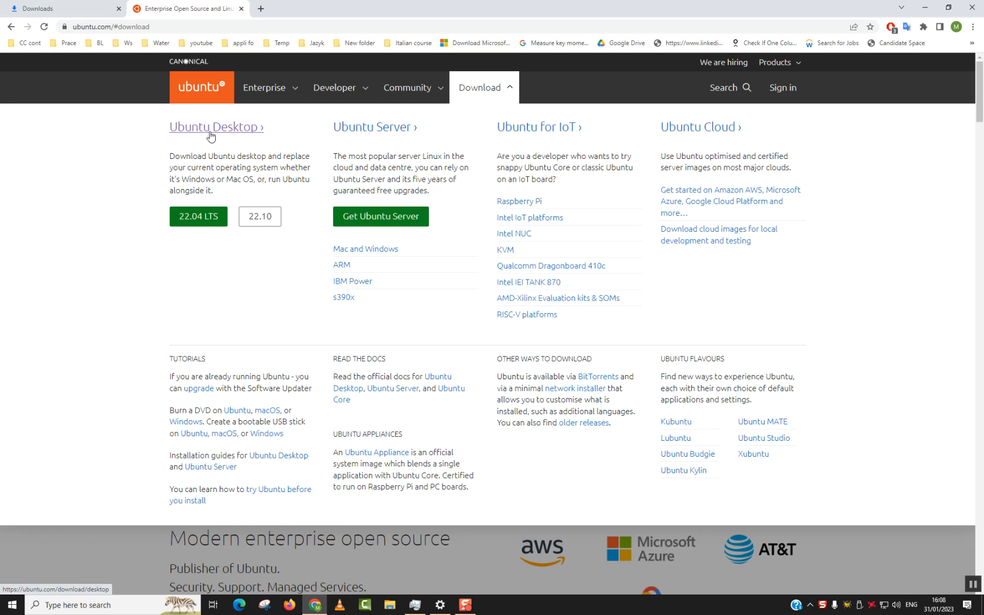
Go to the Ubuntu Desktop download page and look over the 22.04.1 LTS and 22.10 releases
left_click(216, 126)
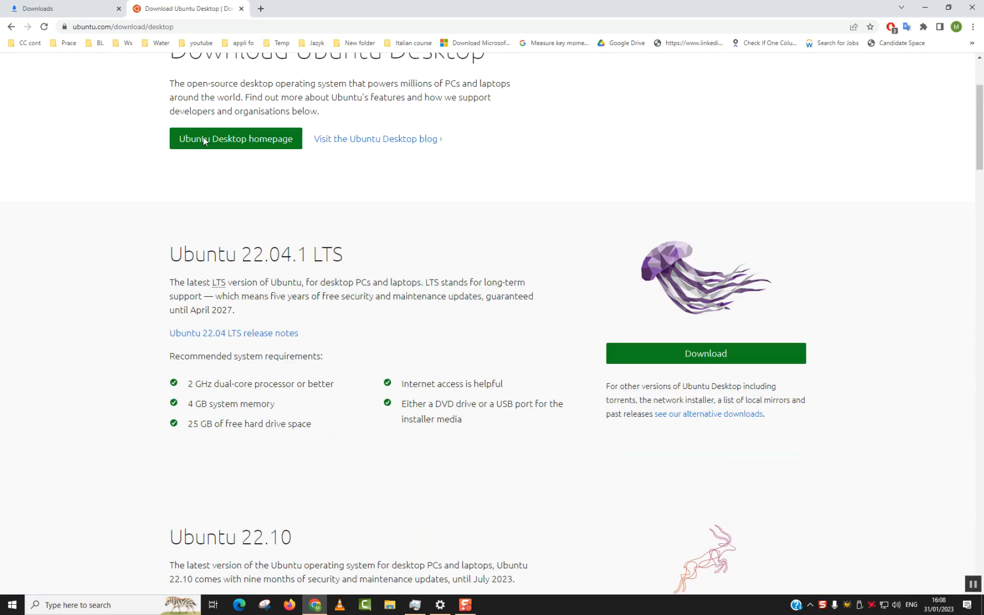
scroll("down", 3)
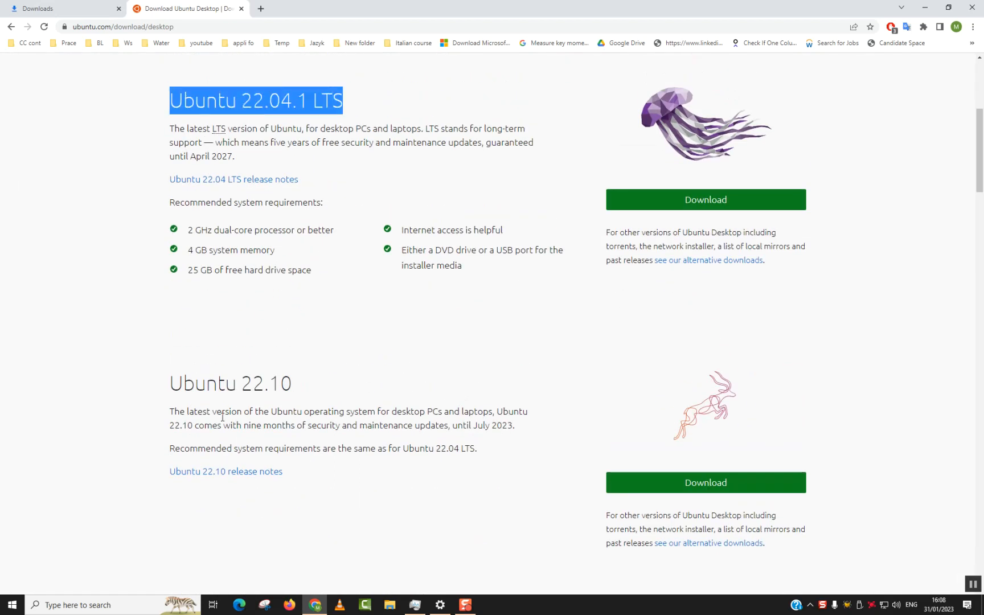
scroll("down", 3)
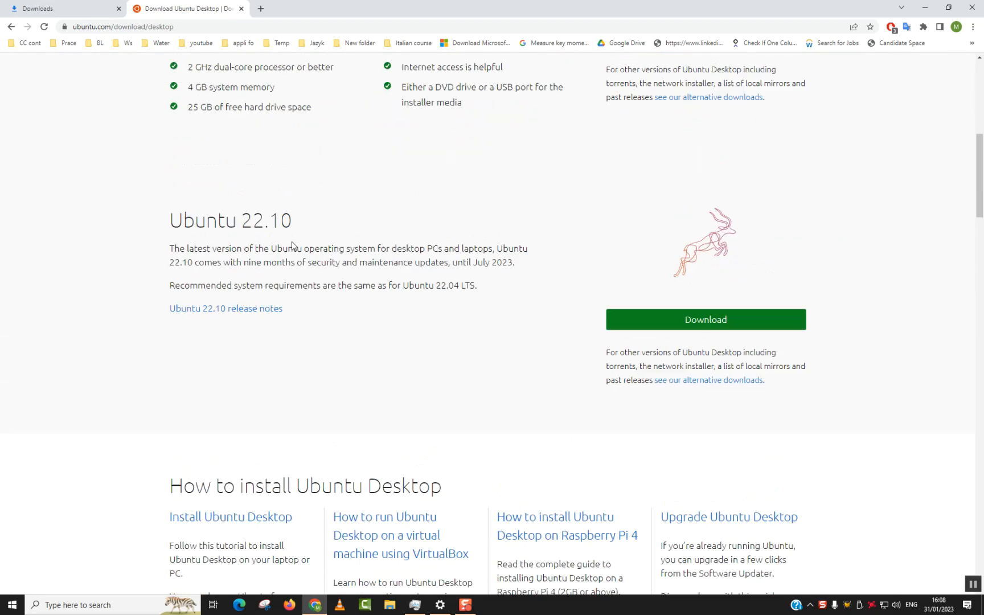
scroll("down", 3)
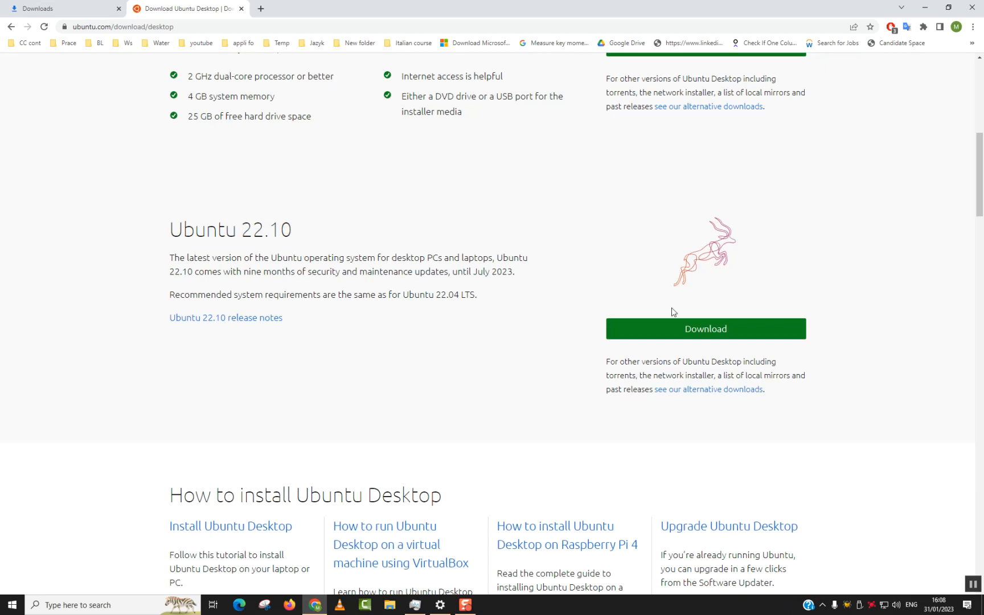
scroll("up", 3)
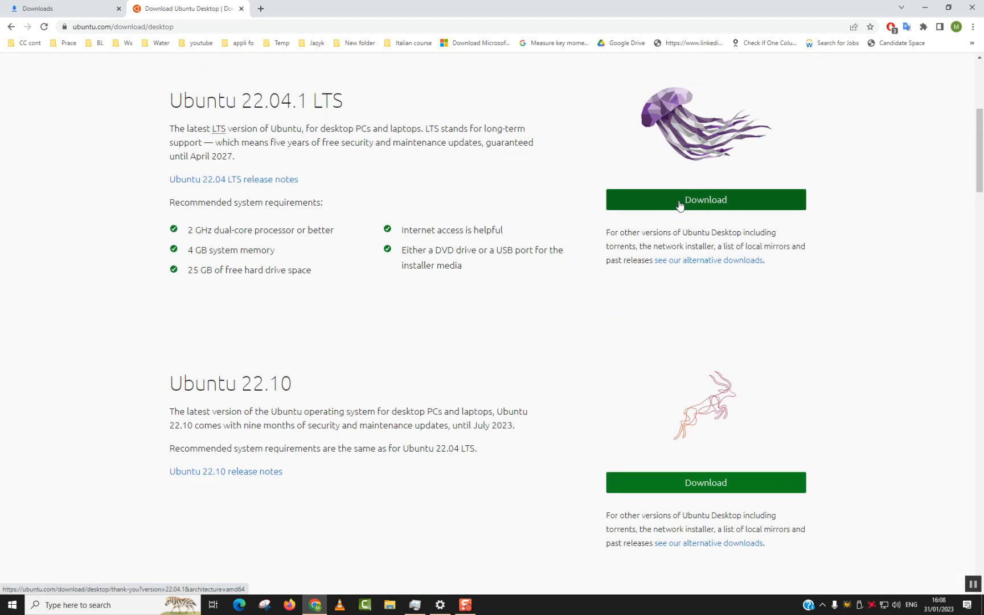
Start the Ubuntu 22.04.1 LTS desktop ISO download
left_click(705, 199)
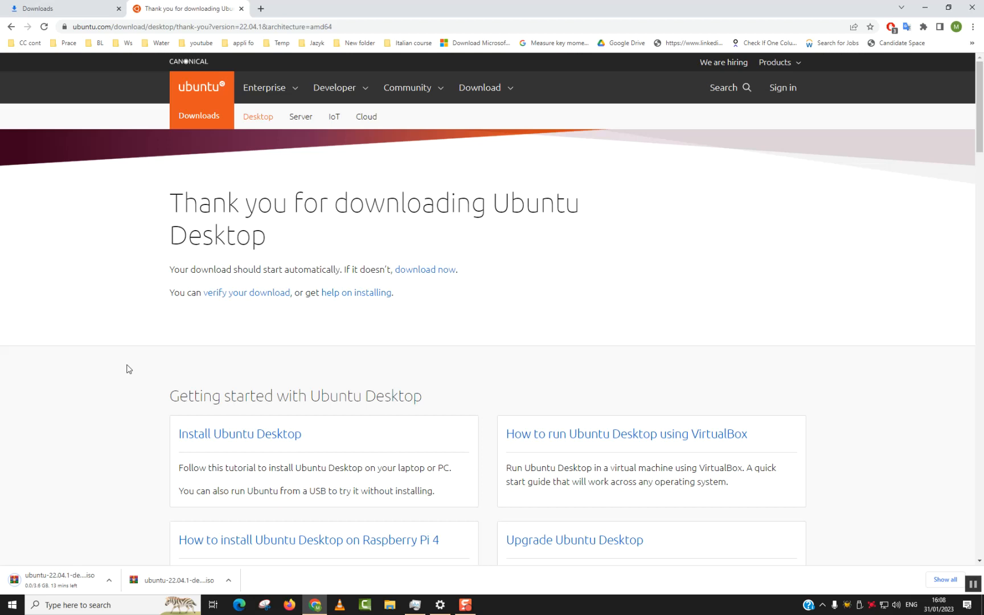
mouse_move(132, 368)
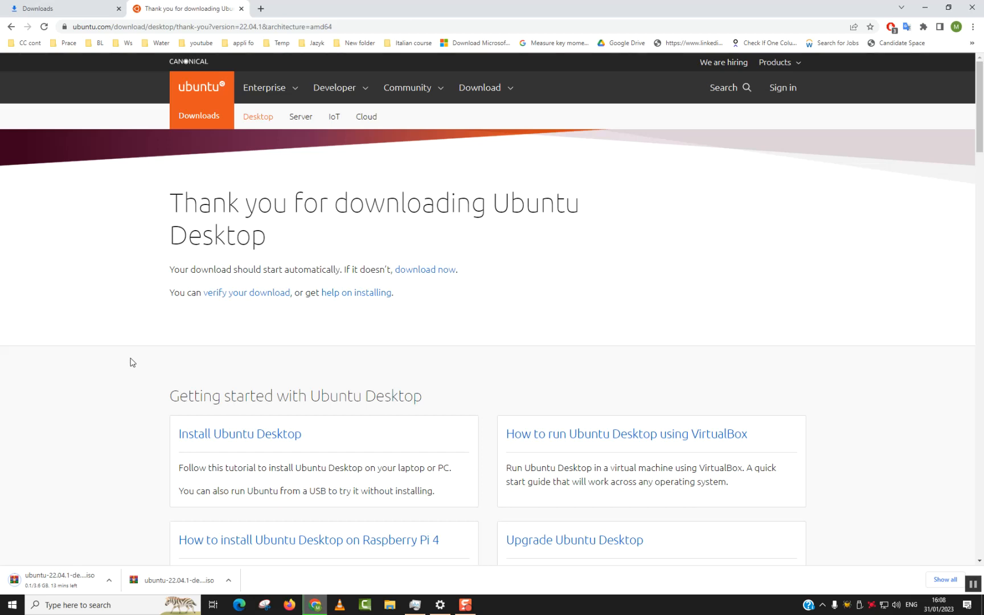
mouse_move(130, 359)
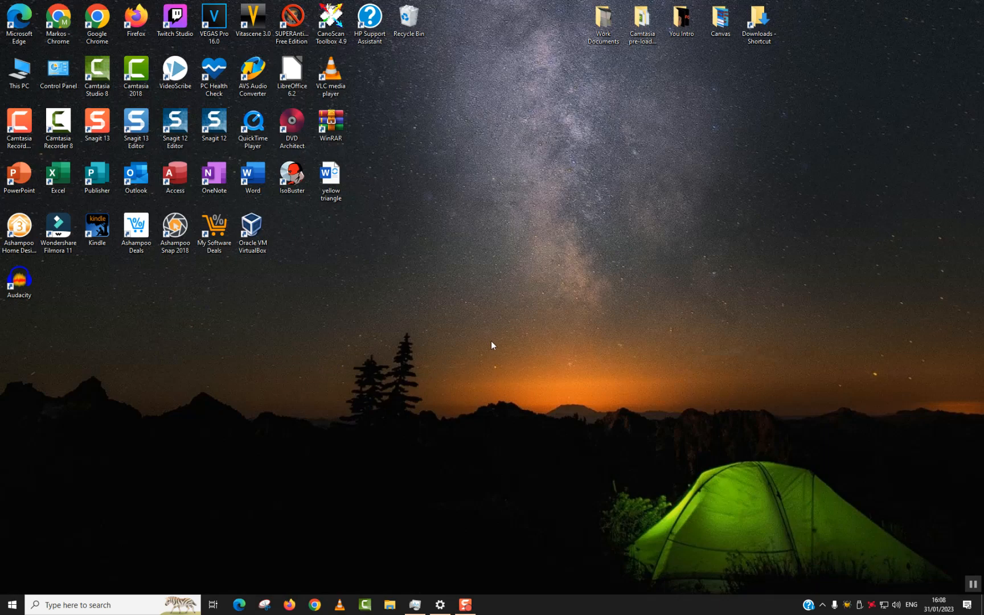
mouse_move(494, 347)
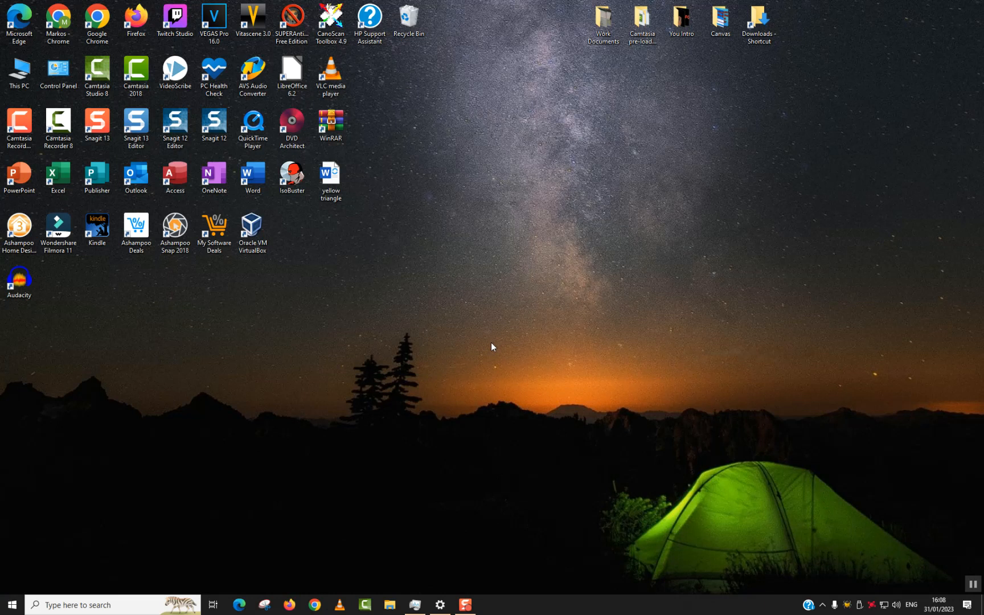
Show the ubuntu-22.04.1-desktop-amd64 file in the Downloads folder and select it
left_click(390, 605)
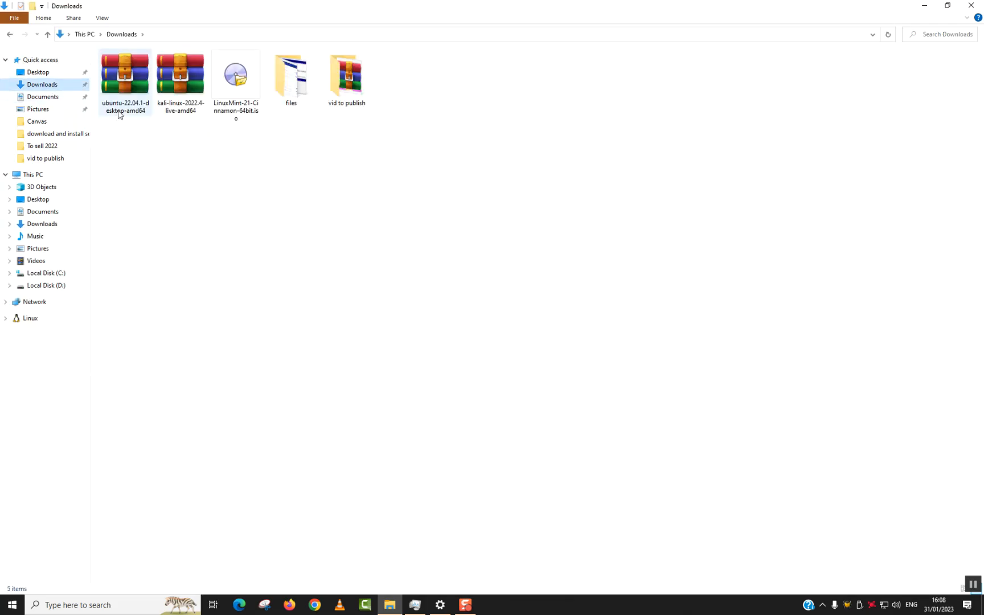
left_click(126, 75)
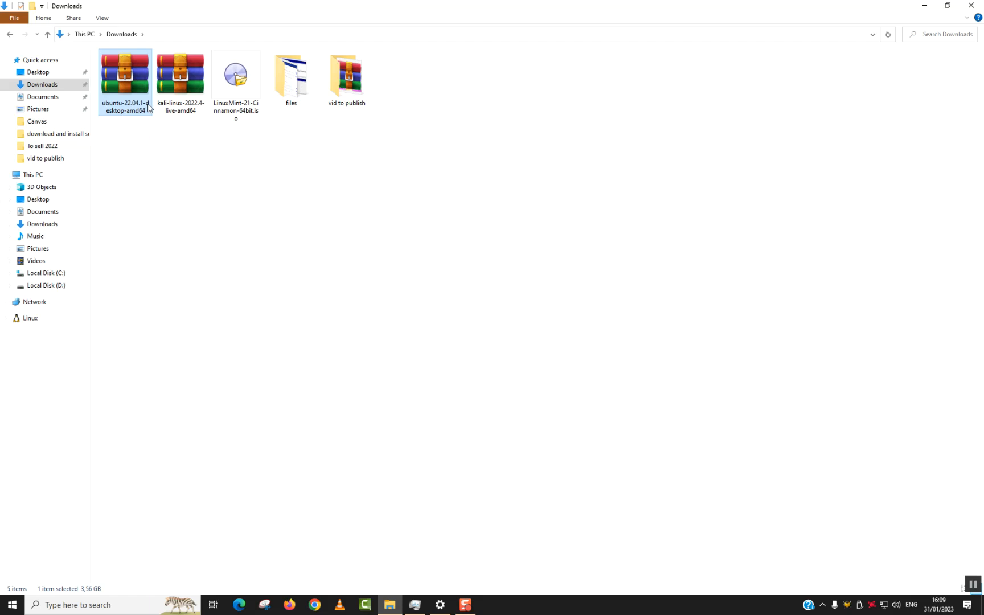
mouse_move(138, 111)
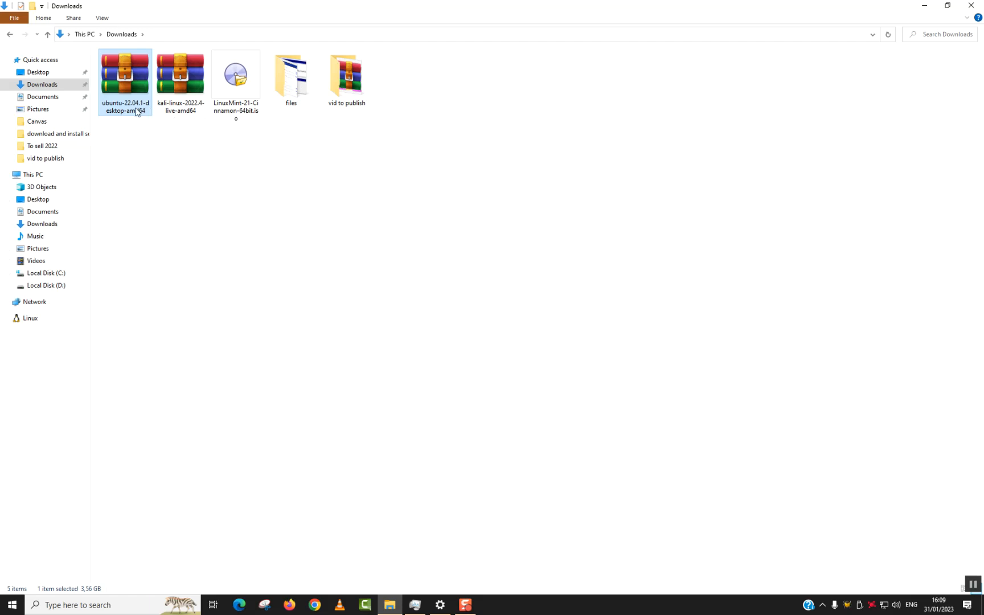
mouse_move(125, 121)
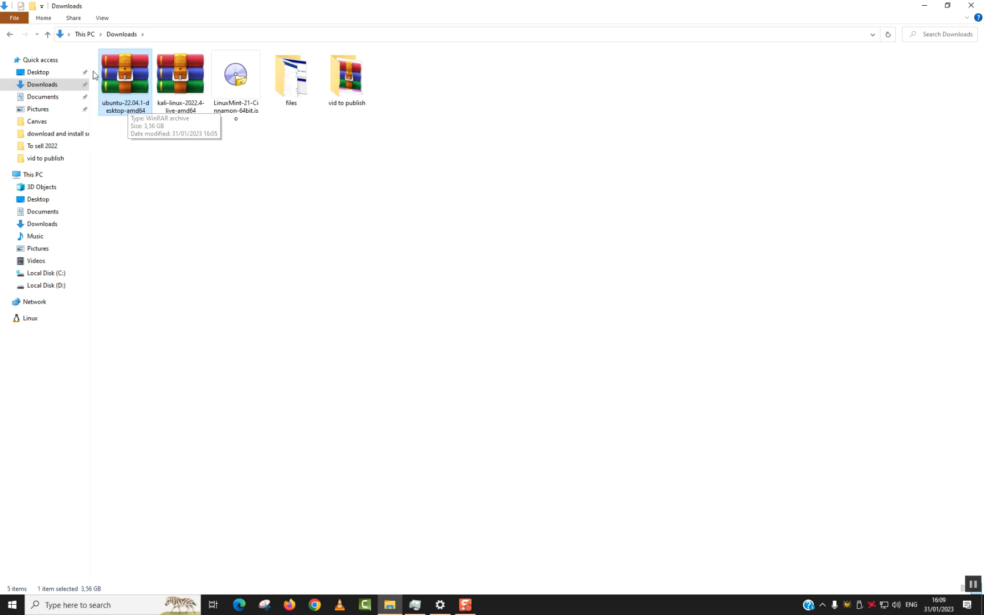
mouse_move(674, 387)
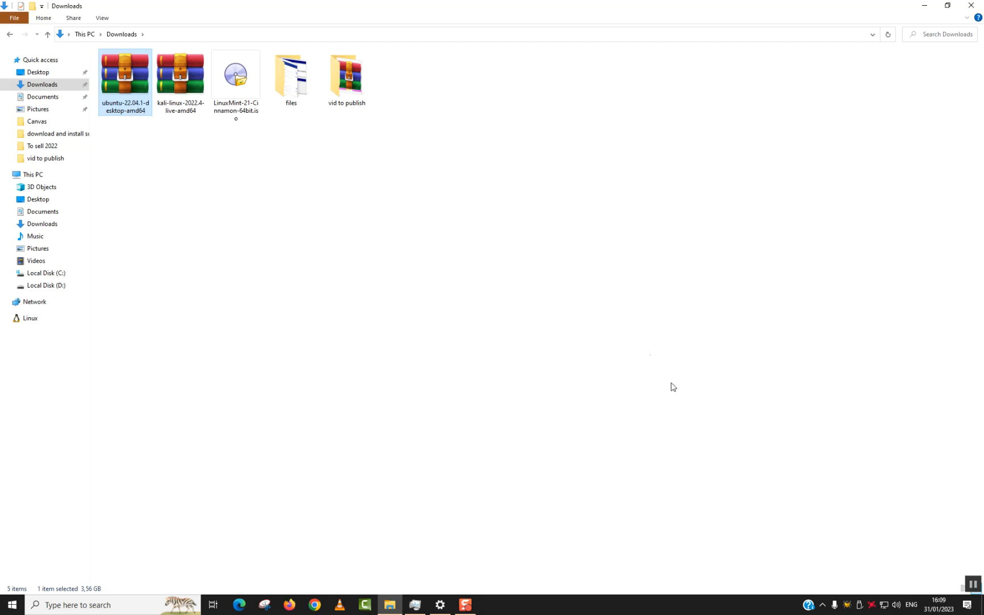
mouse_move(945, 522)
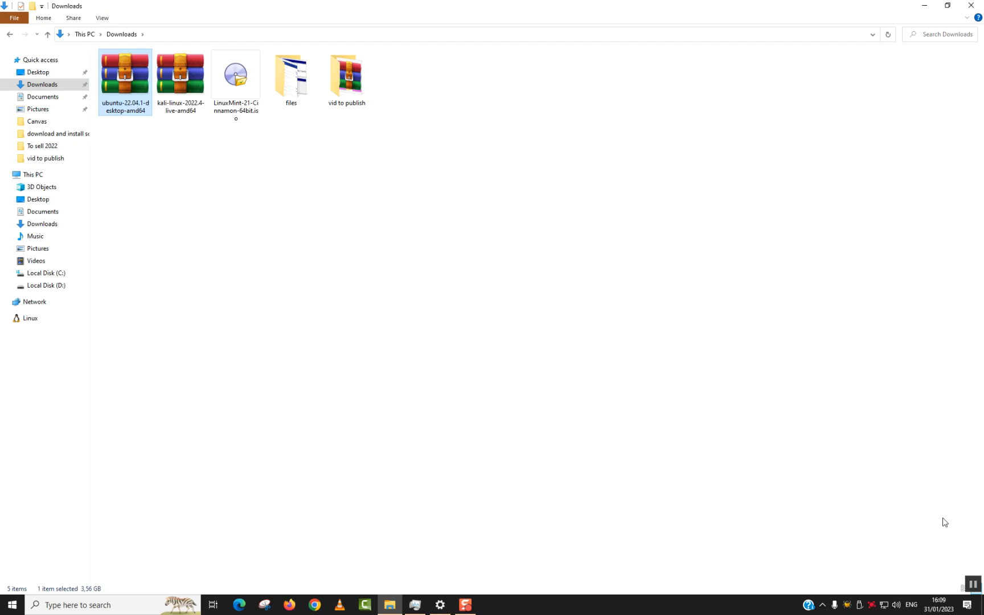